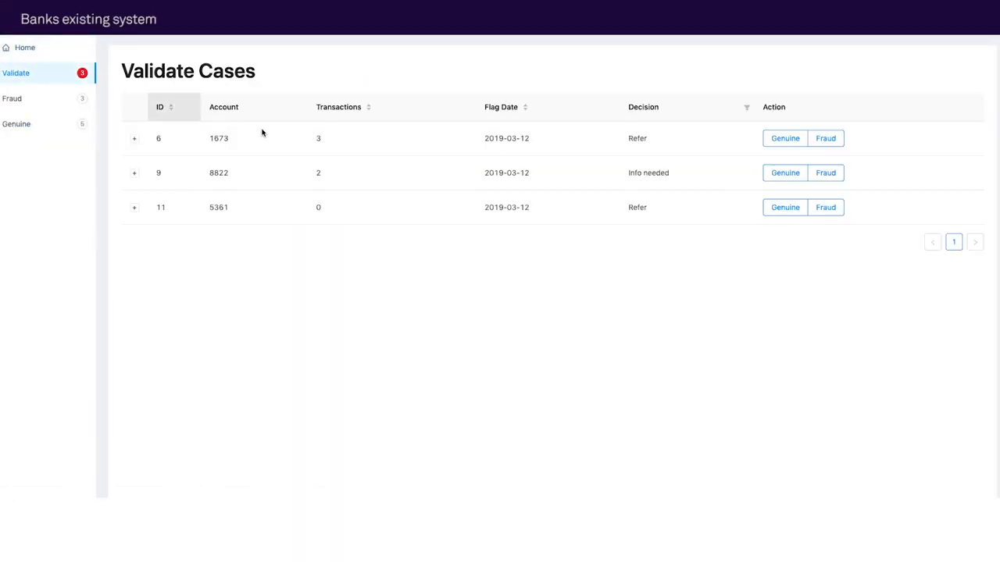
Step: Expand case 6 on Validate Cases and run the fraud analysis on it
{"action": "left_click", "coordinate": [134, 138]}
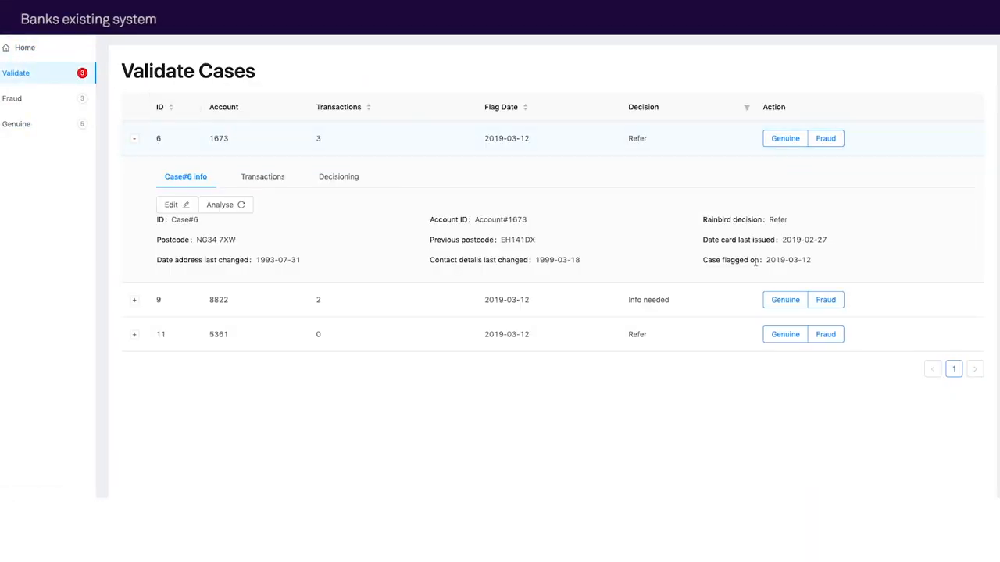
{"action": "left_click", "coordinate": [225, 205]}
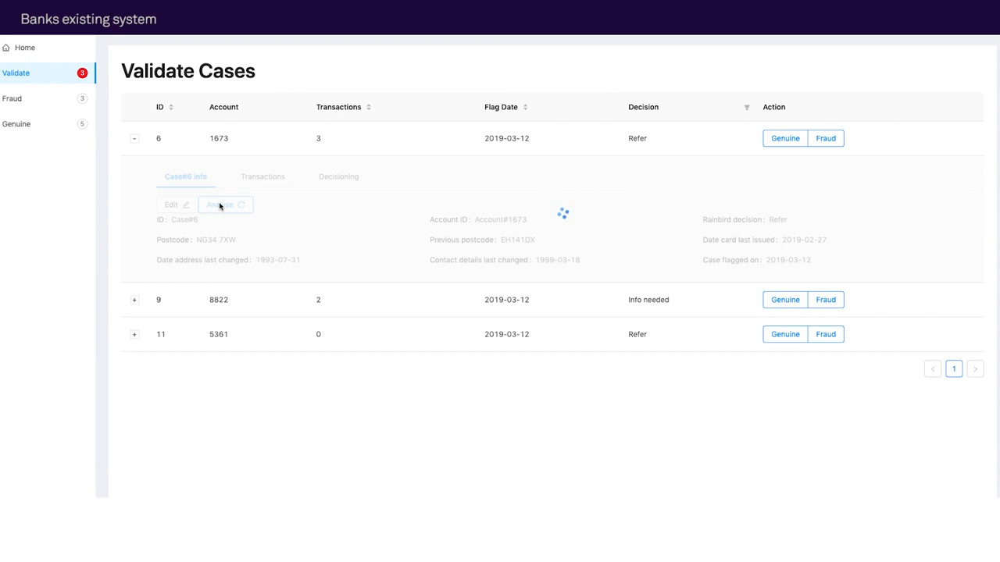
{"action": "left_click", "coordinate": [218, 204]}
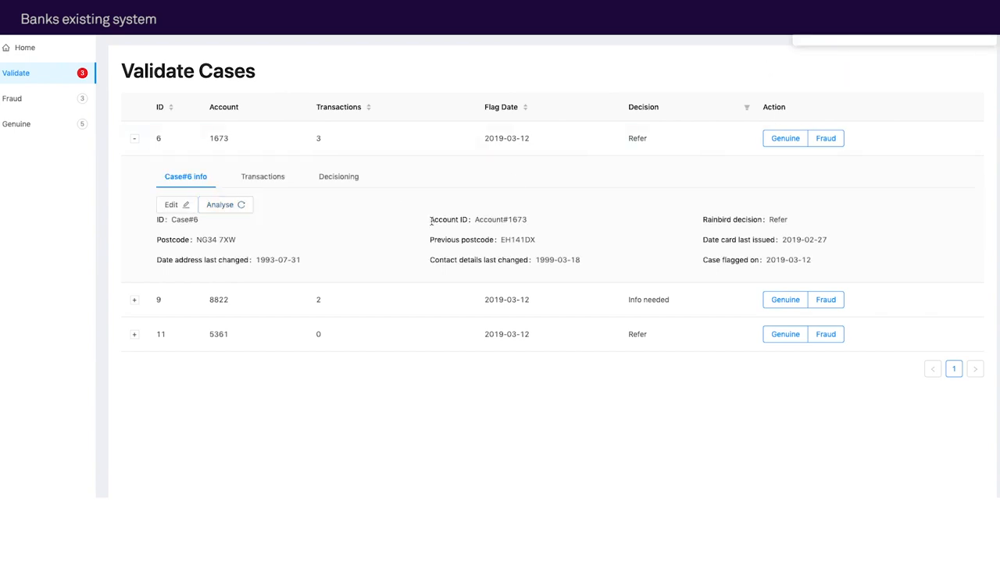
Step: Expand case 9 to view its info, showing missing postcode and card issue date
{"action": "left_click", "coordinate": [135, 300]}
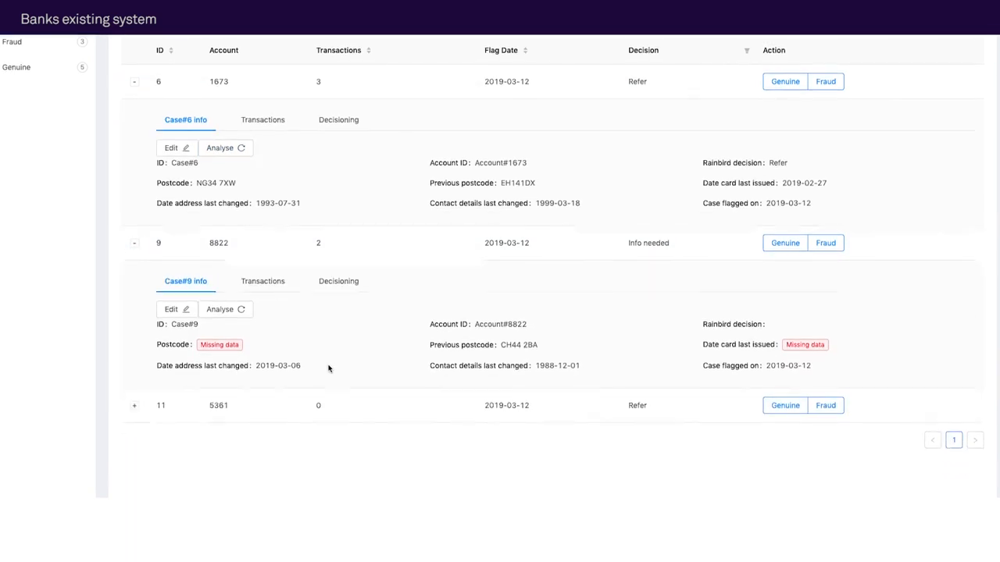
{"action": "left_click", "coordinate": [225, 309]}
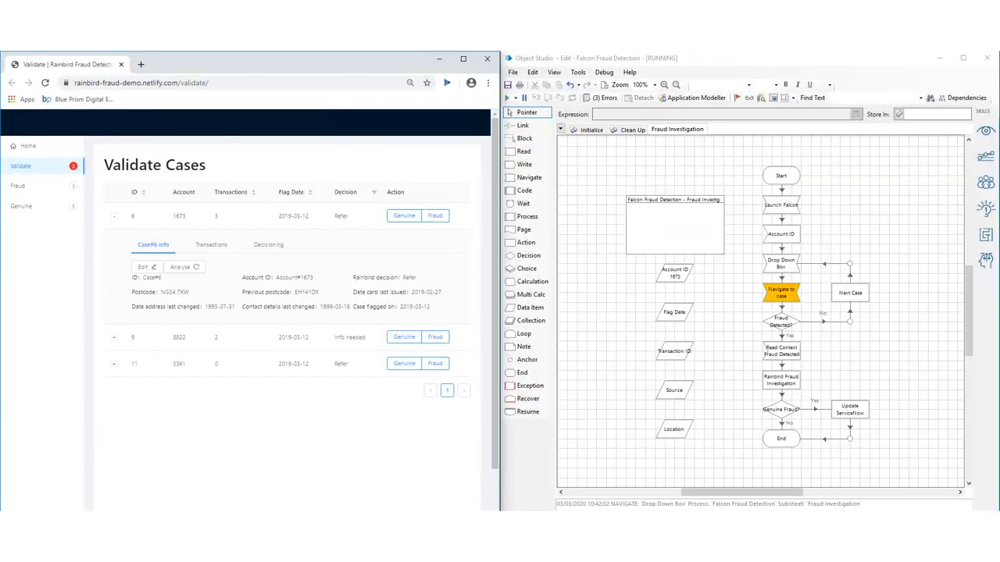
Step: Show the Fraud Investigation flow in Object Studio beside the Validate Cases page
{"action": "left_click", "coordinate": [211, 244]}
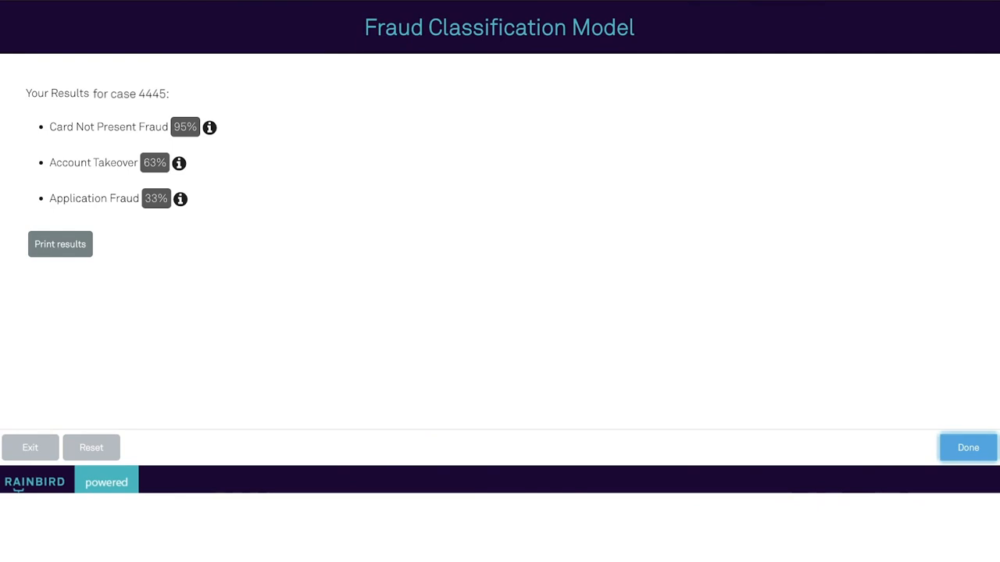
{"action": "mouse_move", "coordinate": [133, 116]}
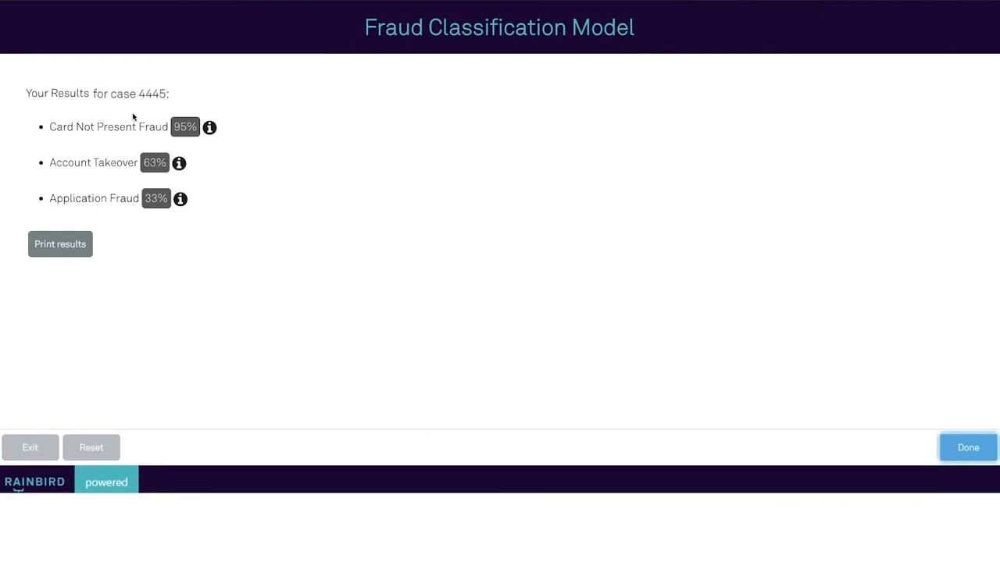